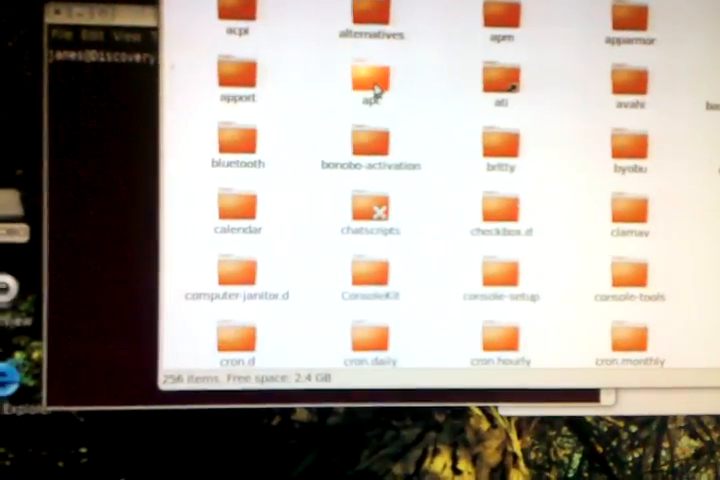
Step: Enter the apt configuration folder to reach sources.list
{"action": "left_click", "coordinate": [372, 90]}
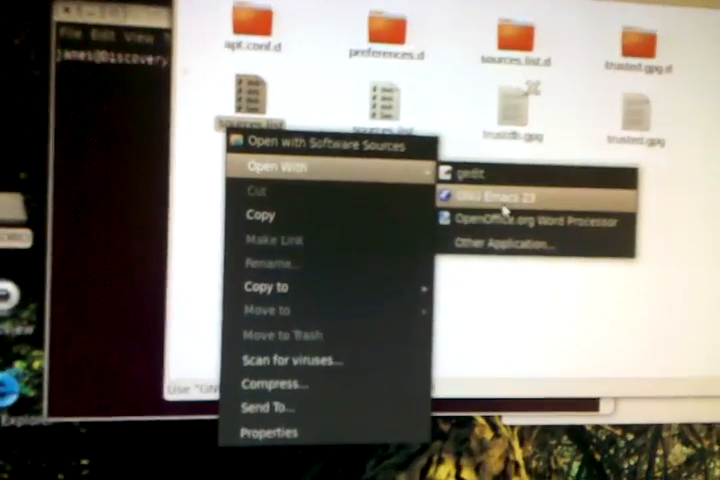
Step: Open sources.list in gedit to display its Ubuntu repository entries
{"action": "left_click", "coordinate": [468, 174]}
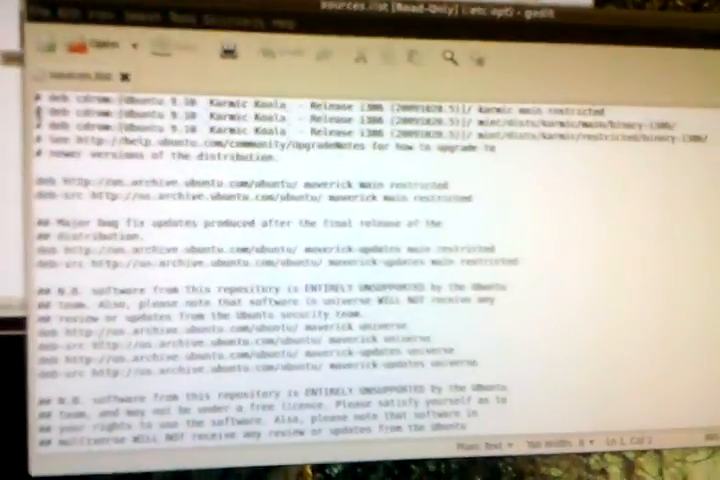